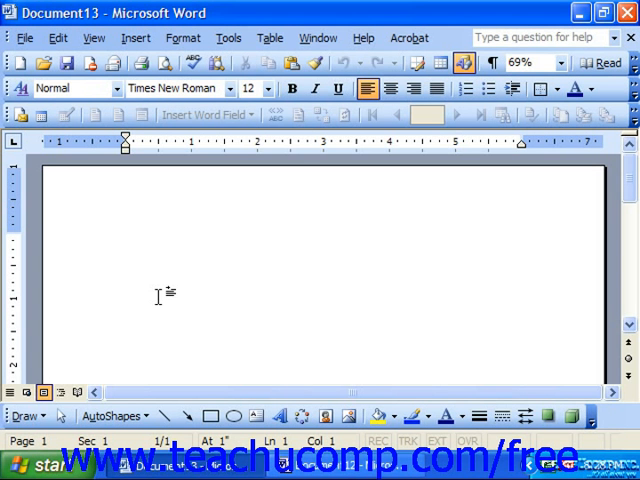
Step: Show the floating Forms toolbar via View > Toolbars > Forms
{"action": "left_click", "coordinate": [124, 238]}
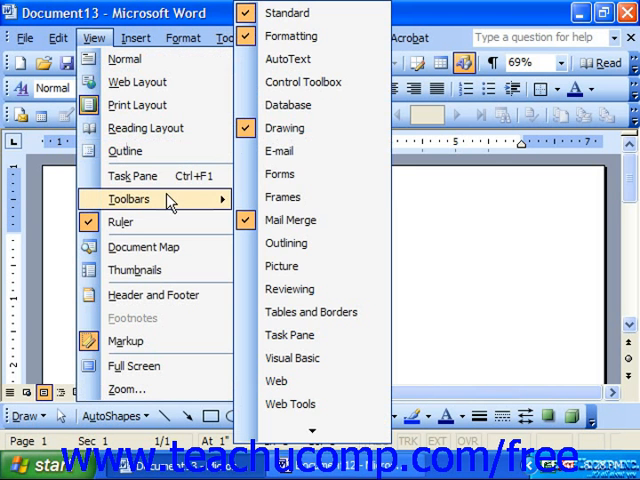
{"action": "mouse_move", "coordinate": [282, 197]}
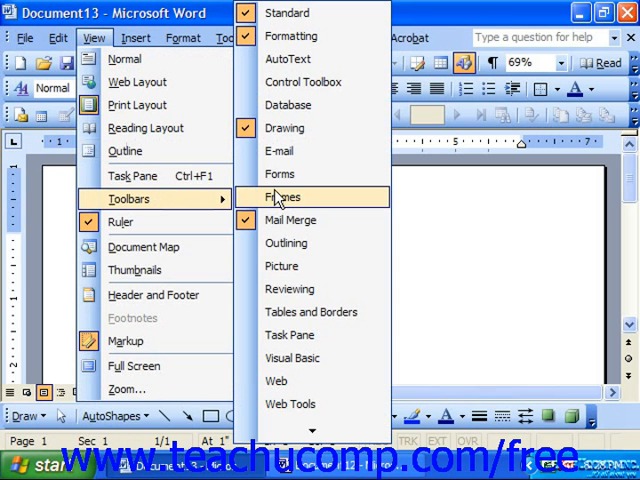
{"action": "mouse_move", "coordinate": [280, 174]}
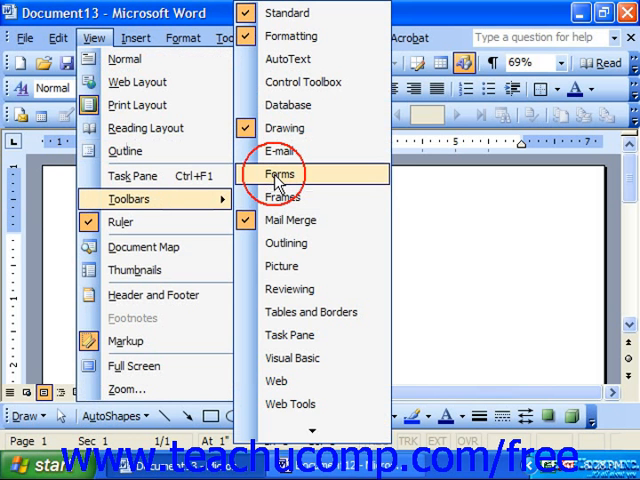
{"action": "left_click", "coordinate": [280, 174]}
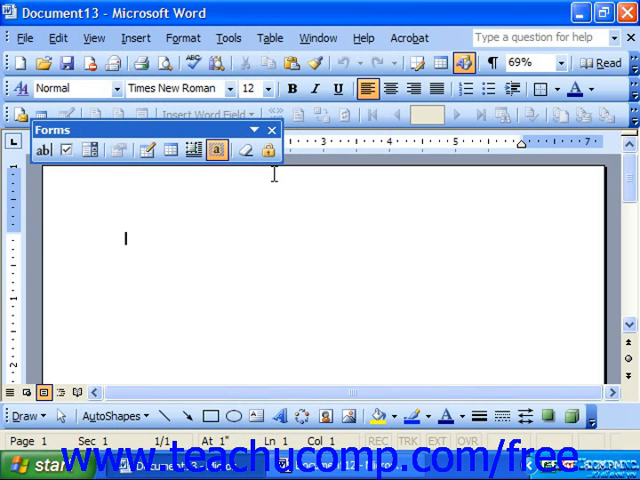
{"action": "mouse_move", "coordinate": [280, 228]}
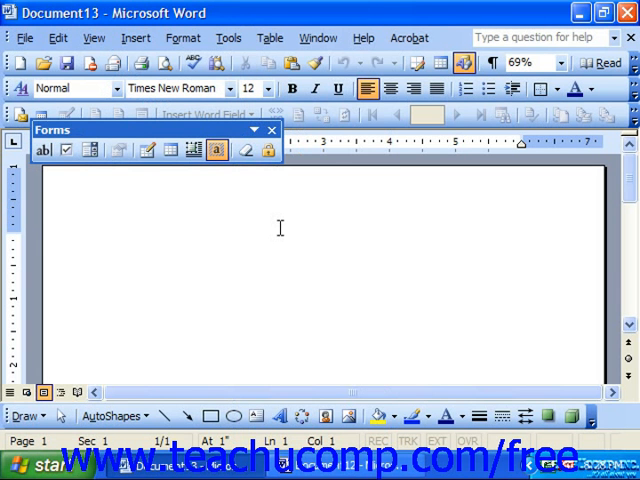
{"action": "left_click", "coordinate": [125, 238]}
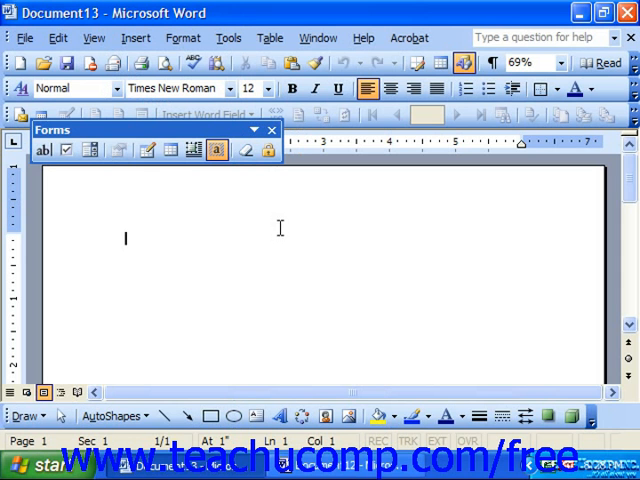
{"action": "mouse_move", "coordinate": [44, 150]}
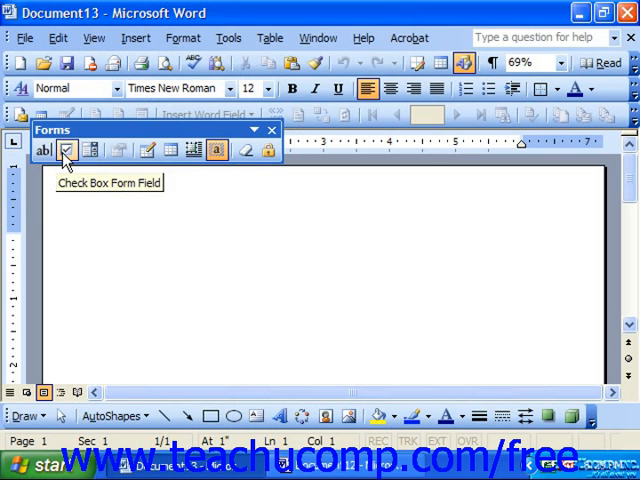
{"action": "mouse_move", "coordinate": [90, 150]}
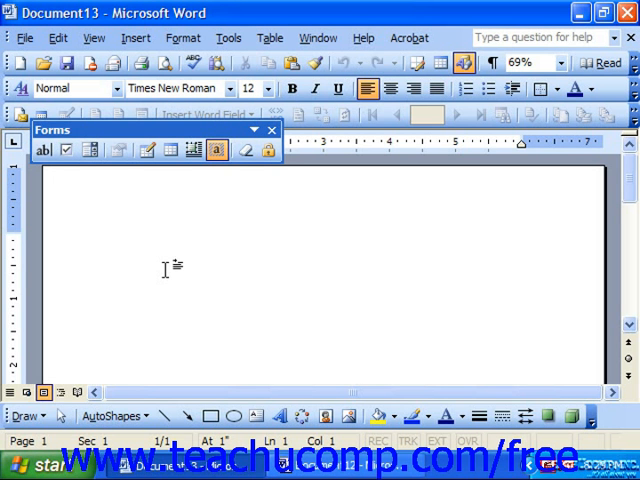
Step: Type 'First Name:' and 'Last Name:' at the page start, each followed by a Text Form Field
{"action": "left_click", "coordinate": [124, 239]}
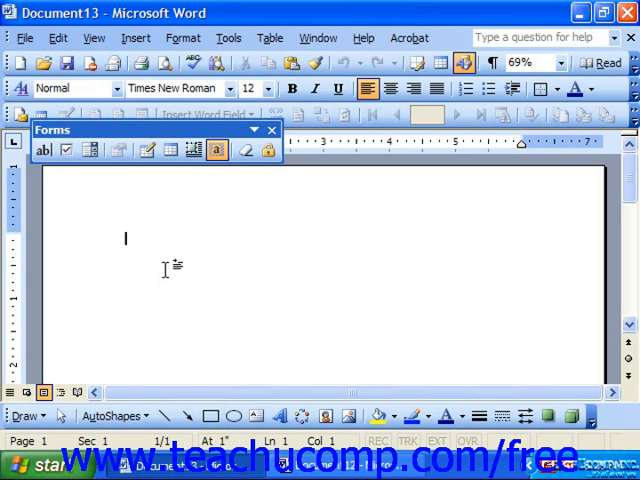
{"action": "type", "text": "First Name"}
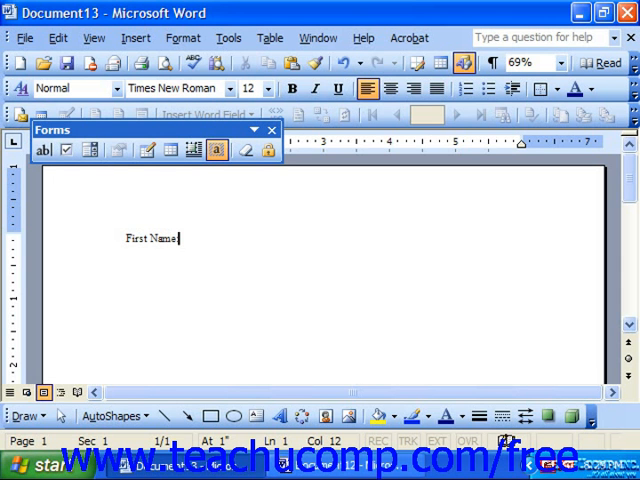
{"action": "type", "text": ":"}
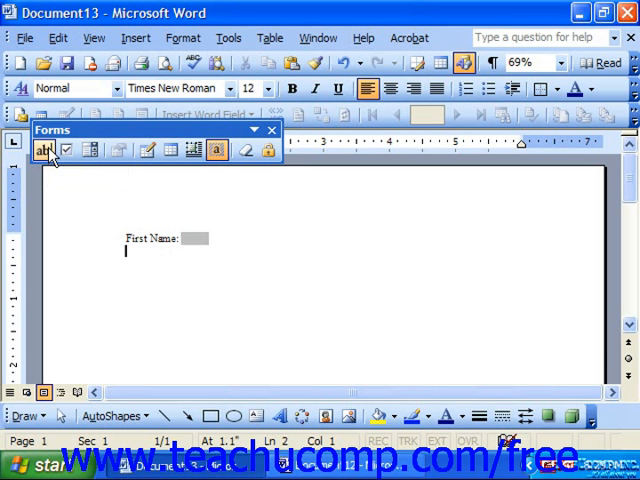
{"action": "type", "text": "Last Name:"}
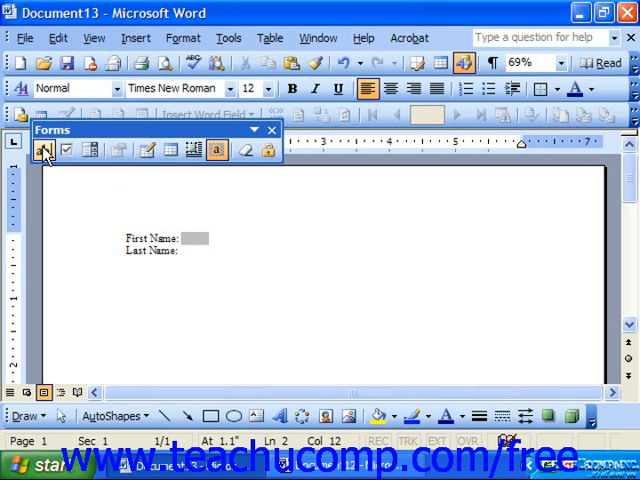
{"action": "left_click", "coordinate": [42, 150]}
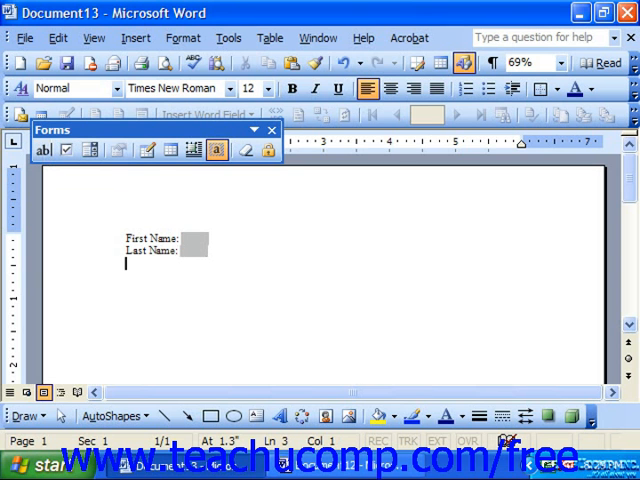
Step: Type 'Department:' with a Drop-Down Form Field, then 'Request Receipt:' with a Check Box Form Field
{"action": "type", "text": "Department:"}
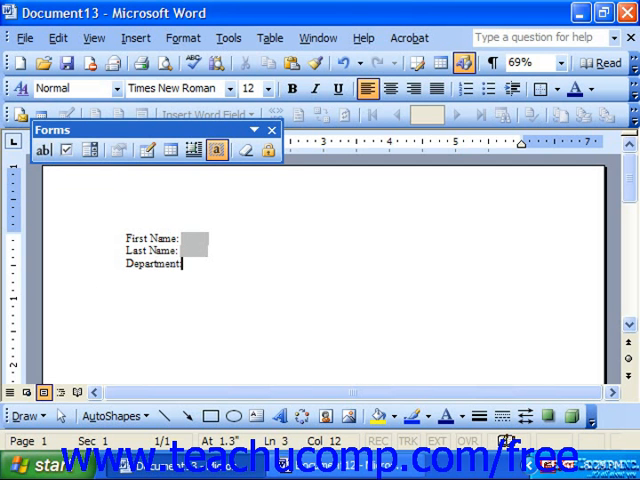
{"action": "mouse_move", "coordinate": [95, 150]}
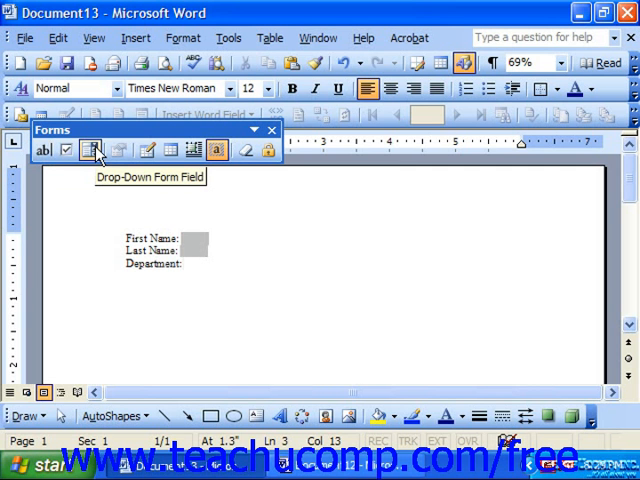
{"action": "left_click", "coordinate": [94, 150]}
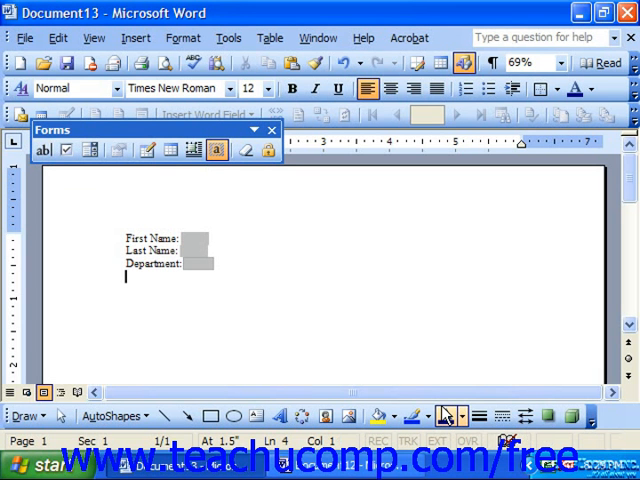
{"action": "type", "text": "Red"}
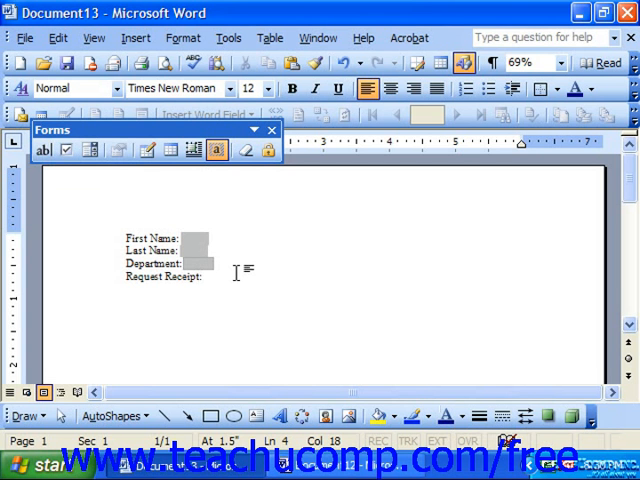
{"action": "mouse_move", "coordinate": [142, 222]}
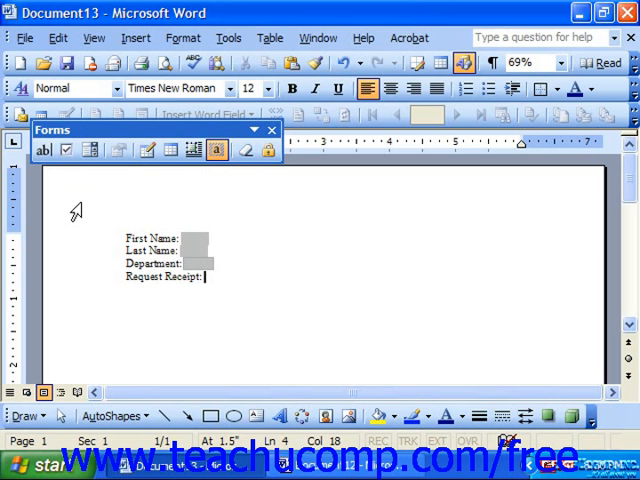
{"action": "mouse_move", "coordinate": [66, 149]}
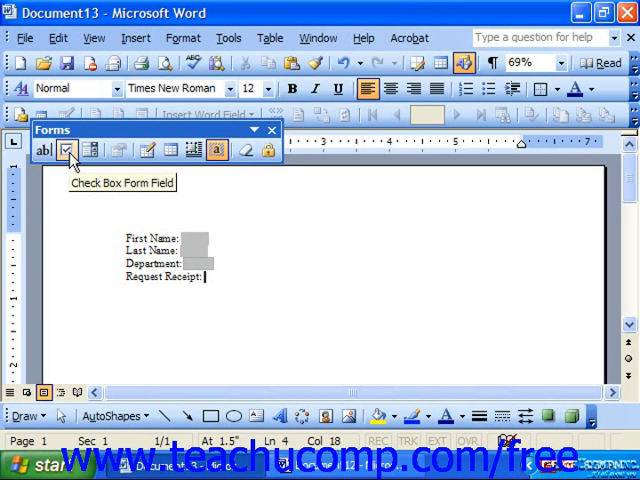
{"action": "left_click", "coordinate": [67, 150]}
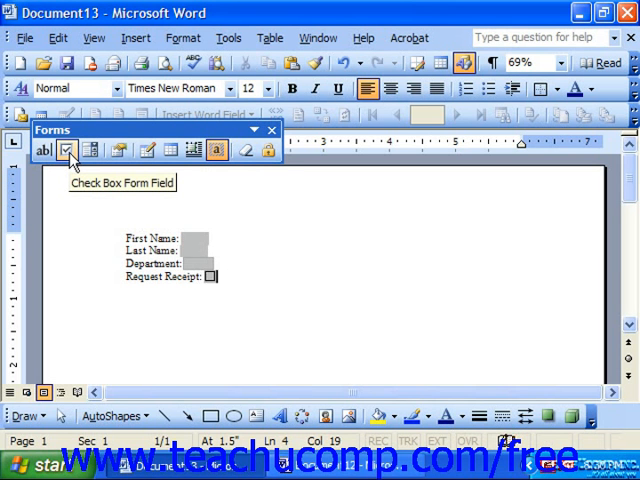
{"action": "mouse_move", "coordinate": [230, 308]}
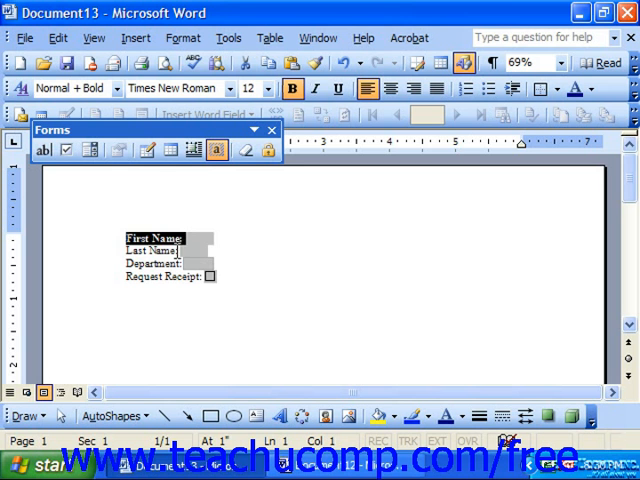
Step: Bold the label lines such as Last Name and Request Receipt, and set all labels to 16 pt
{"action": "left_click", "coordinate": [150, 249]}
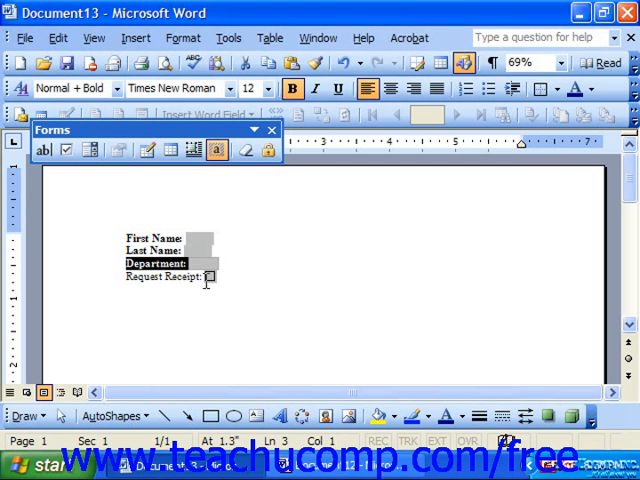
{"action": "left_click", "coordinate": [291, 88]}
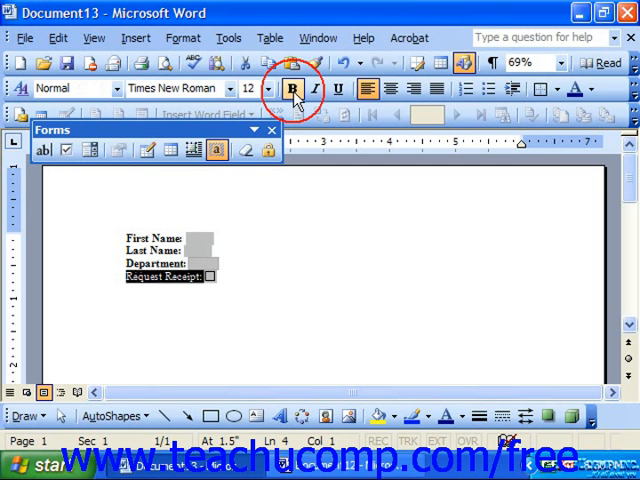
{"action": "left_click", "coordinate": [290, 88]}
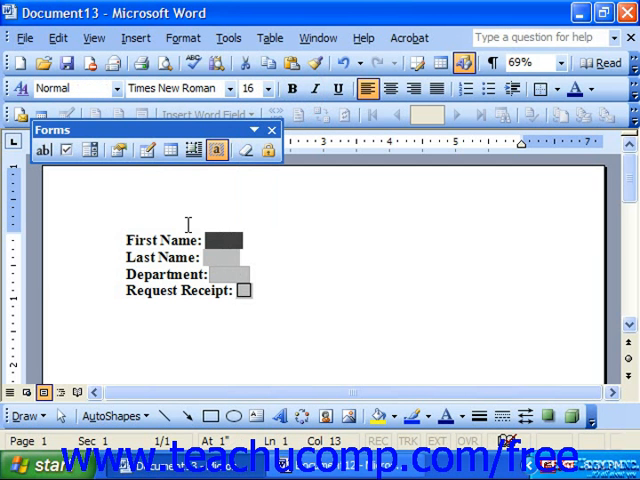
{"action": "left_click", "coordinate": [222, 240]}
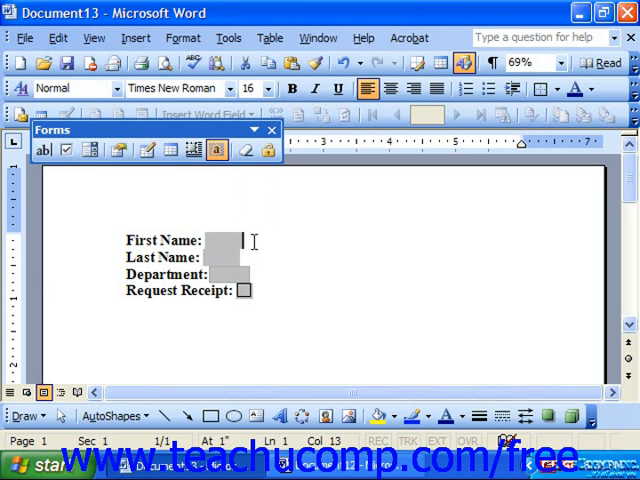